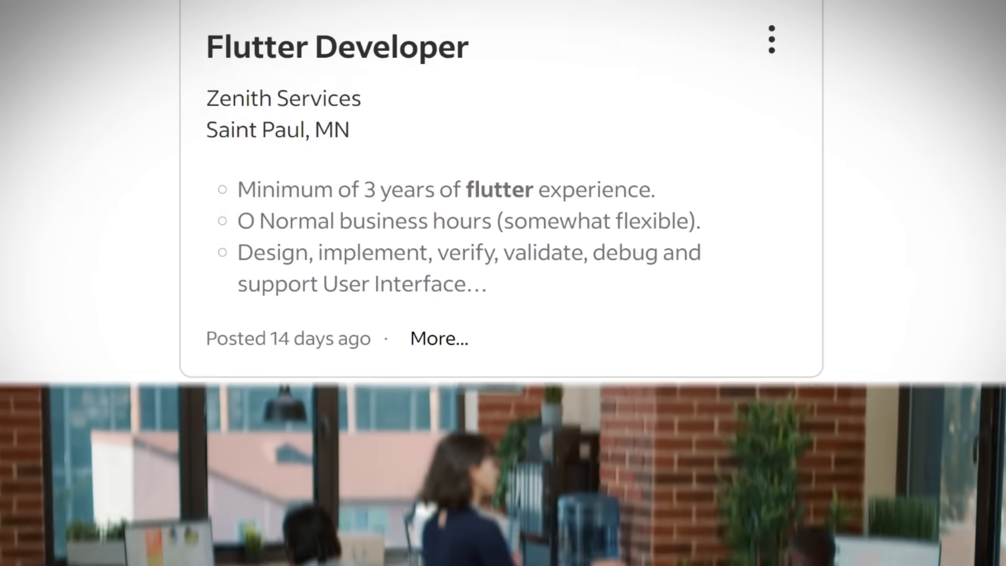
{"action": "scroll", "scroll_direction": "down", "scroll_amount": 3}
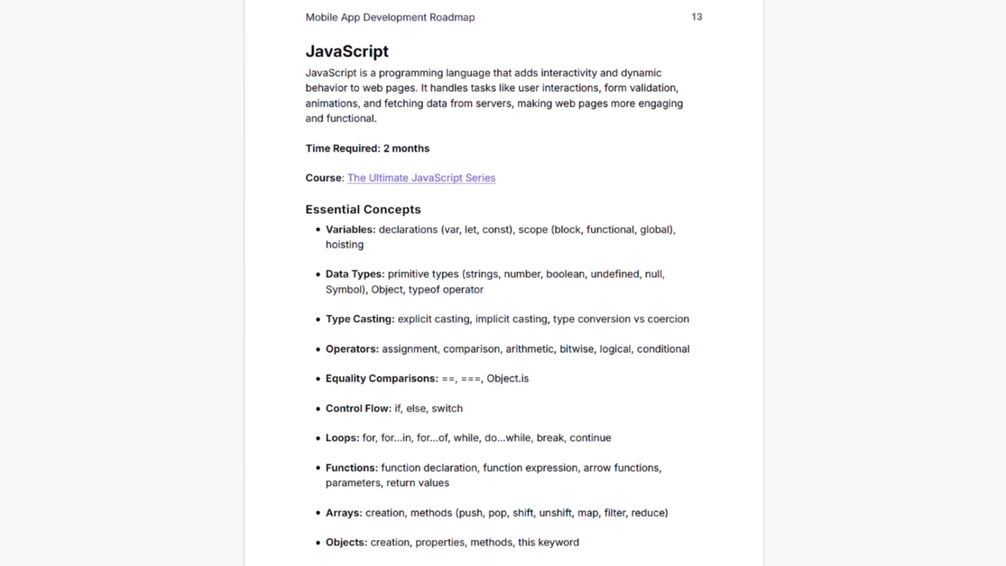
{"action": "scroll", "scroll_direction": "down", "scroll_amount": 3}
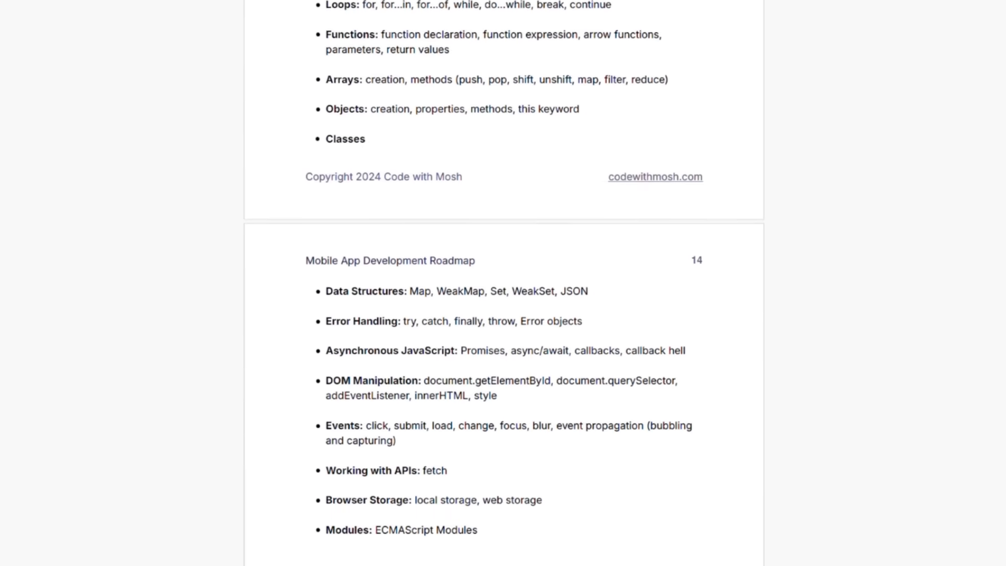
{"action": "scroll", "scroll_direction": "down", "scroll_amount": 3}
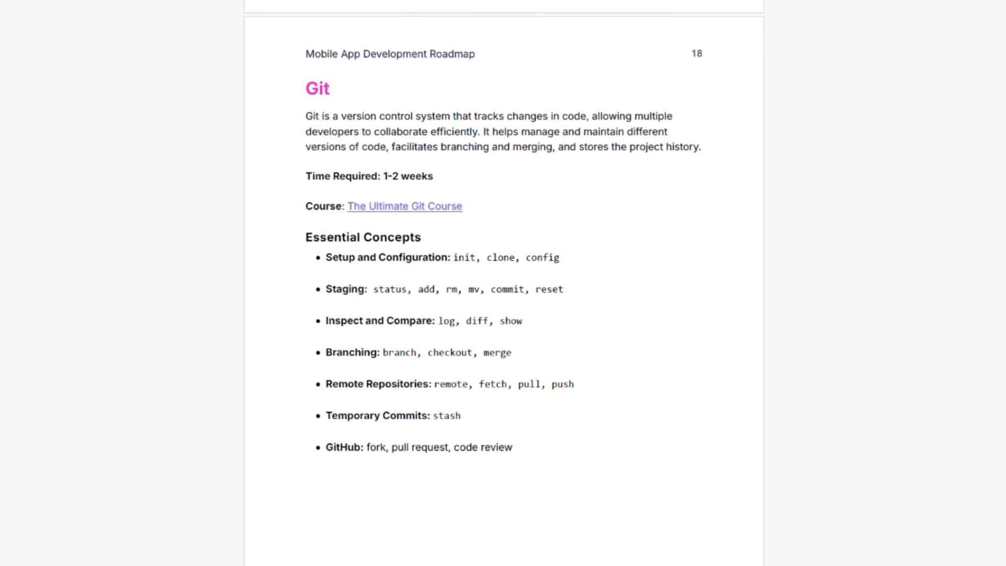
{"action": "scroll", "scroll_direction": "down", "scroll_amount": 3}
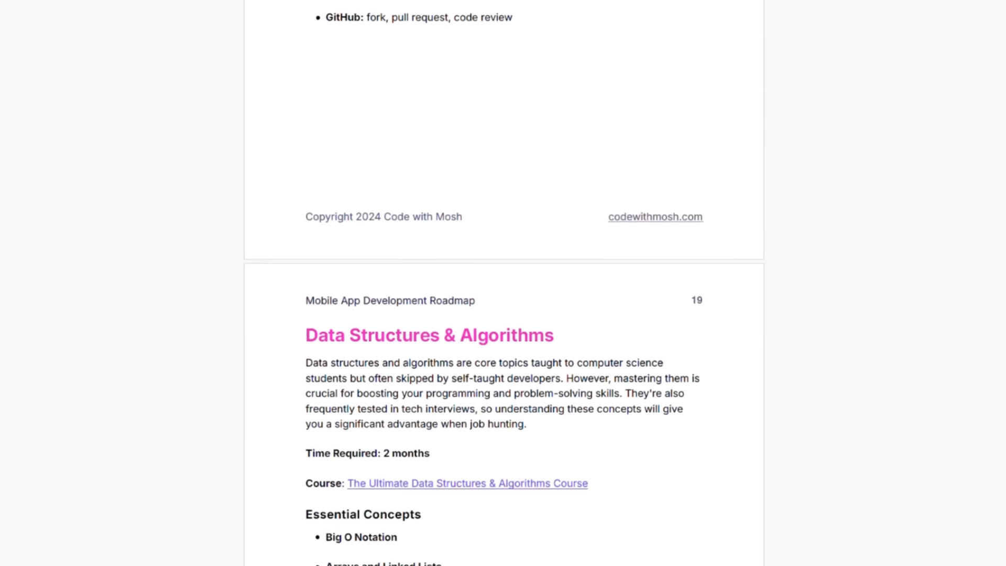
{"action": "scroll", "scroll_direction": "down", "scroll_amount": 3}
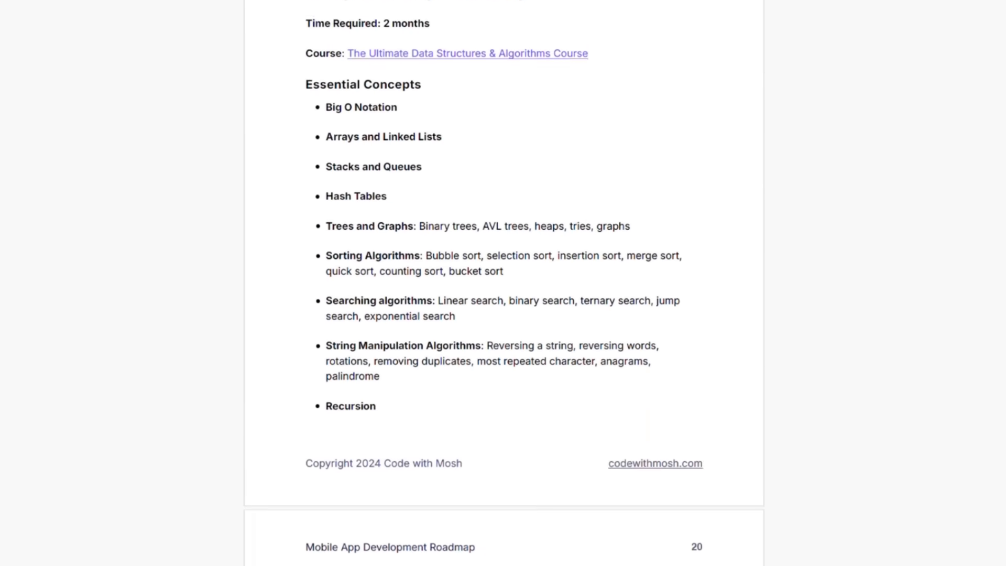
{"action": "scroll", "scroll_direction": "down", "scroll_amount": 3}
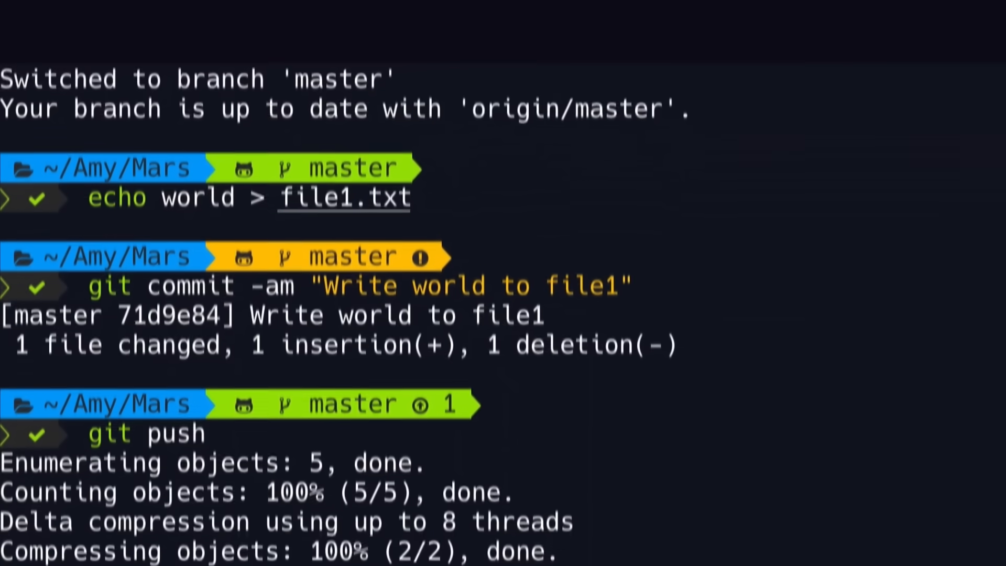
{"action": "scroll", "scroll_direction": "down", "scroll_amount": 3}
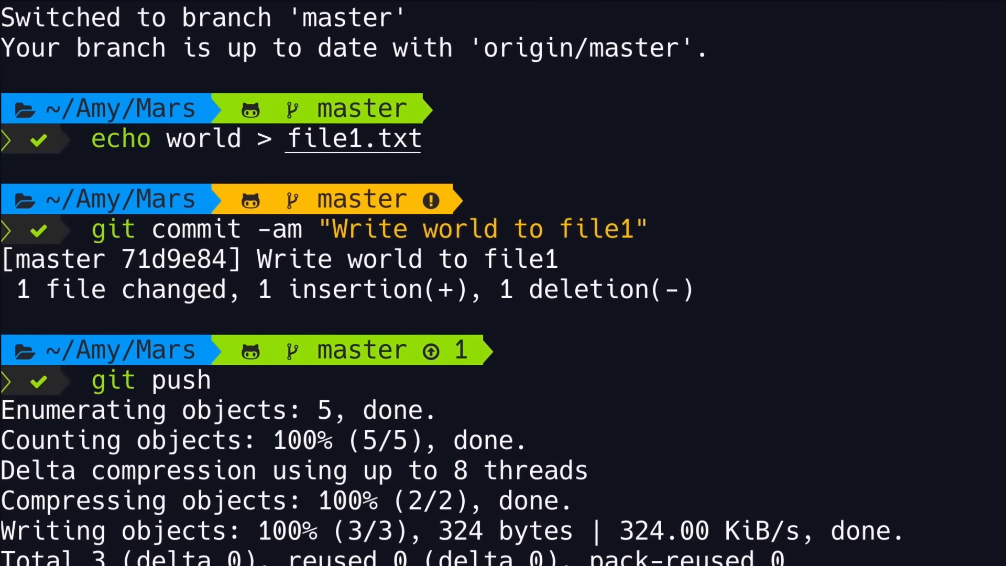